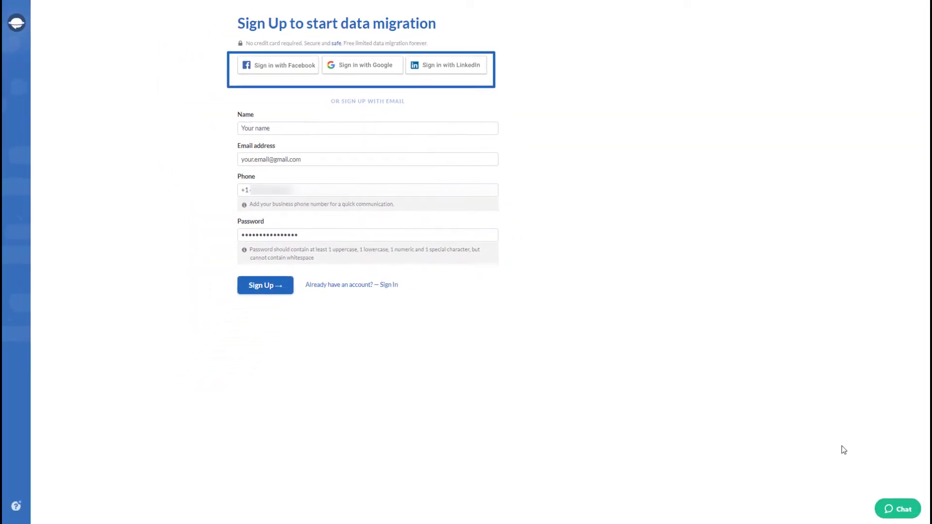
- Create the account and land on the Migration Wizard welcome page
{"action": "left_click", "coordinate": [265, 285]}
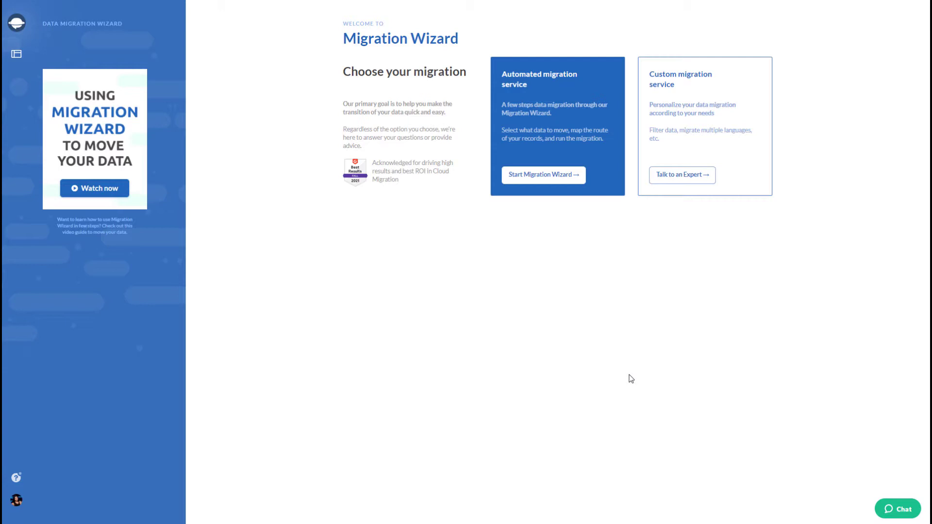
{"action": "mouse_move", "coordinate": [553, 258]}
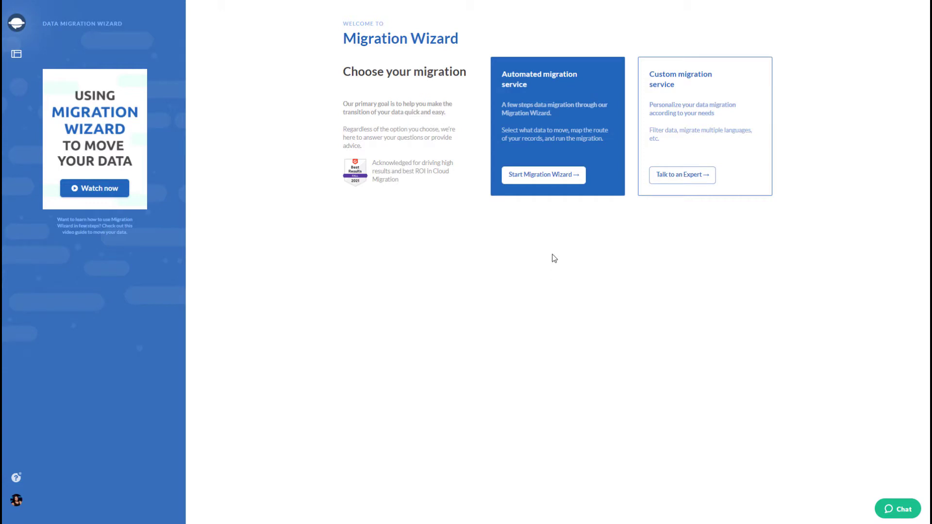
{"action": "mouse_move", "coordinate": [554, 182]}
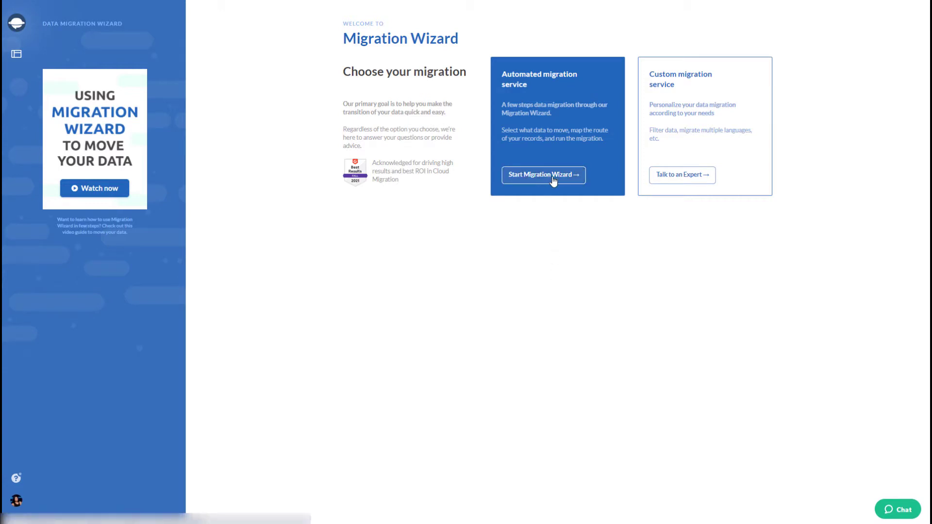
- Start the automated wizard and authorize Zendesk as the source platform
{"action": "left_click", "coordinate": [543, 175]}
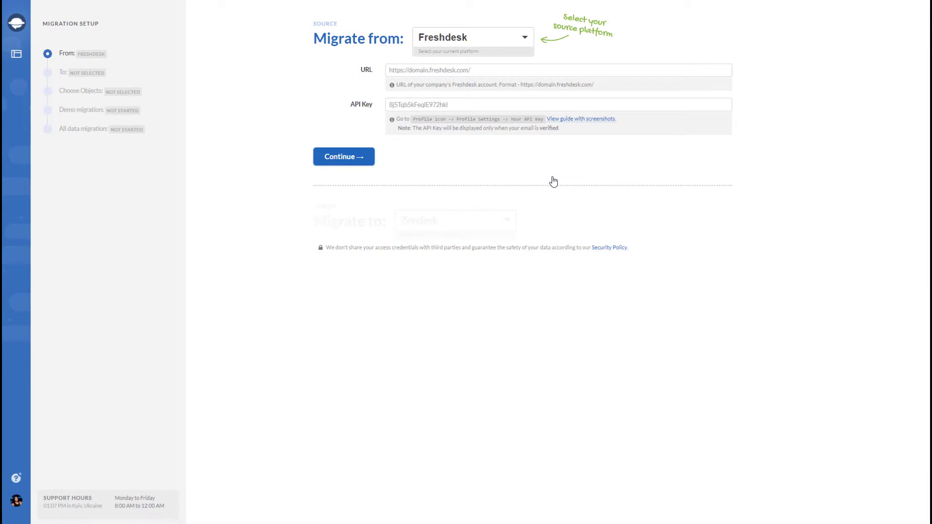
{"action": "left_click", "coordinate": [472, 37]}
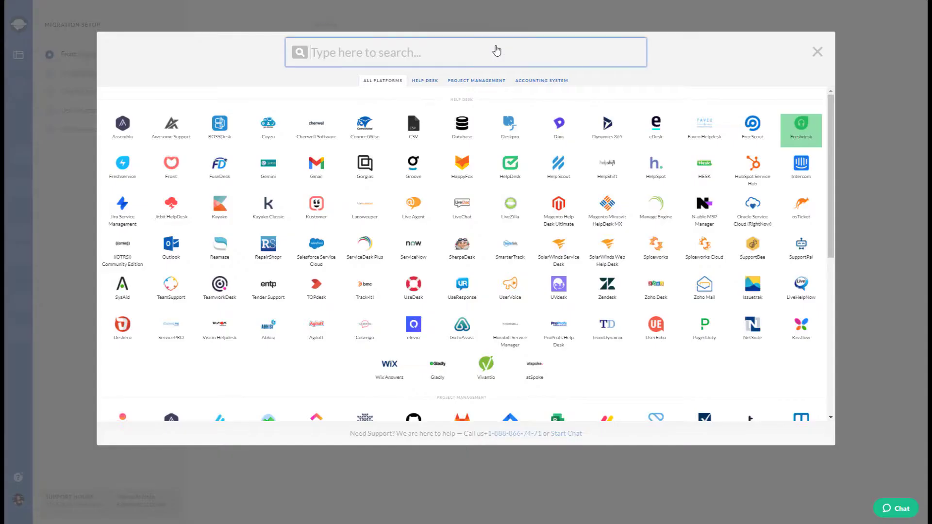
{"action": "left_click", "coordinate": [606, 285]}
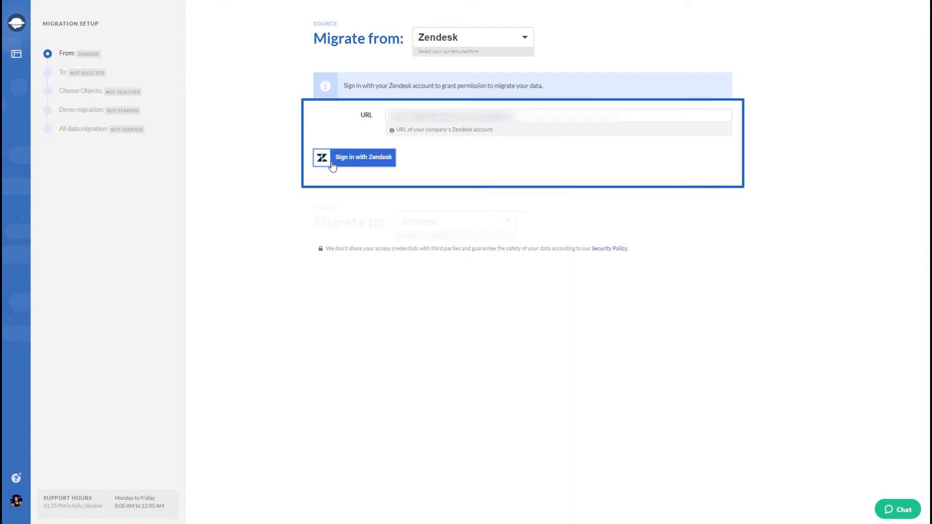
{"action": "left_click", "coordinate": [353, 157]}
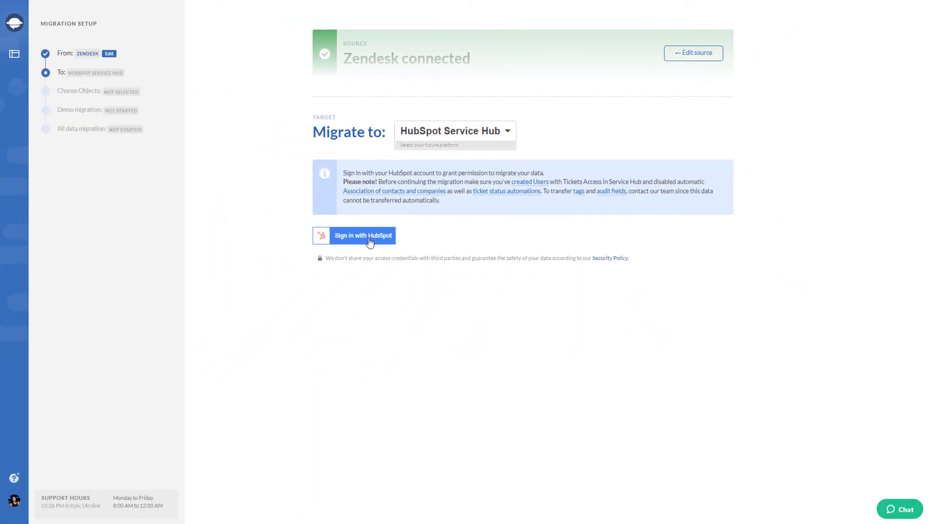
- Sign in to HubSpot Service Hub as the target with tickets going to Support Pipeline
{"action": "left_click", "coordinate": [363, 235]}
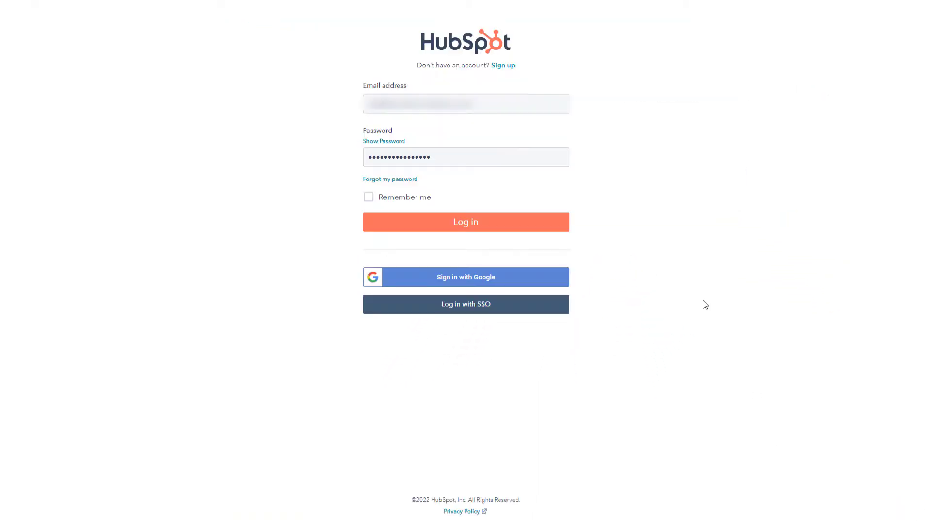
{"action": "left_click", "coordinate": [465, 221]}
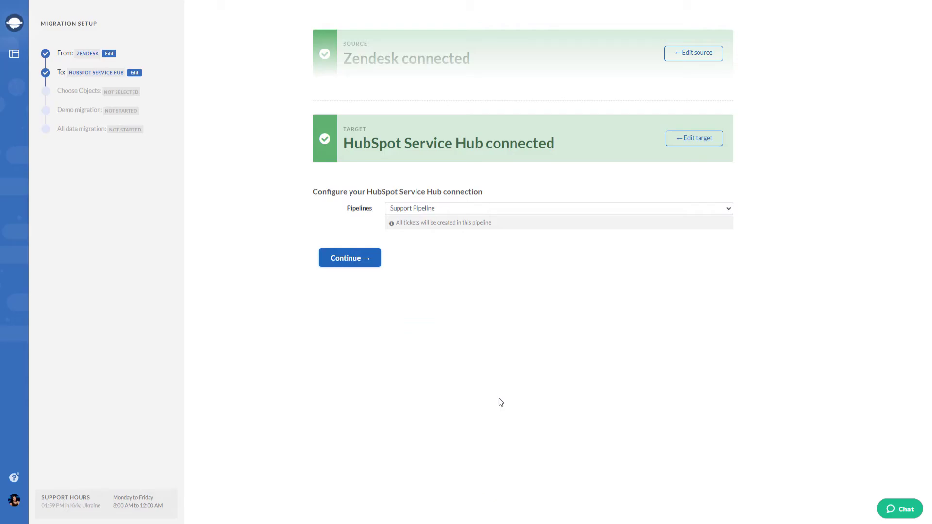
{"action": "mouse_move", "coordinate": [348, 262]}
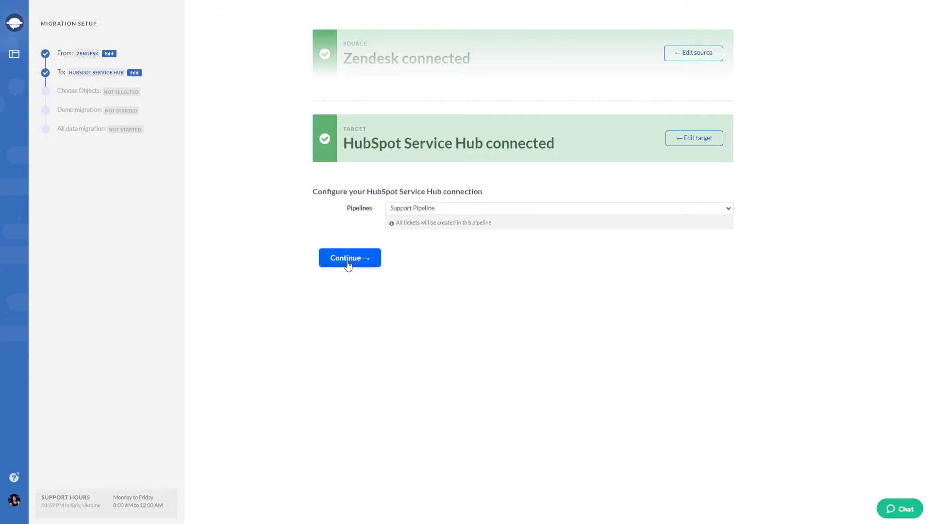
{"action": "left_click", "coordinate": [349, 258]}
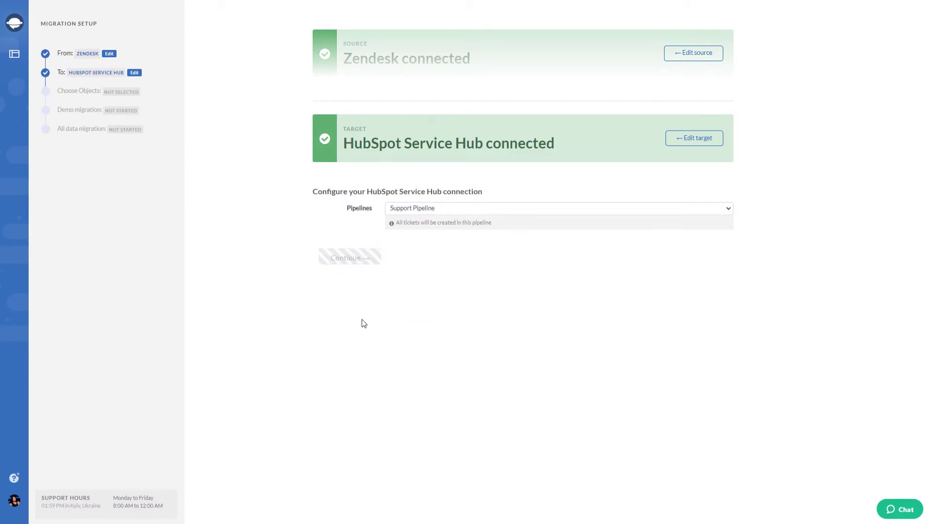
- Tick Agents, Organizations and Customers for migration and start matching agents to HubSpot users
{"action": "left_click", "coordinate": [349, 258]}
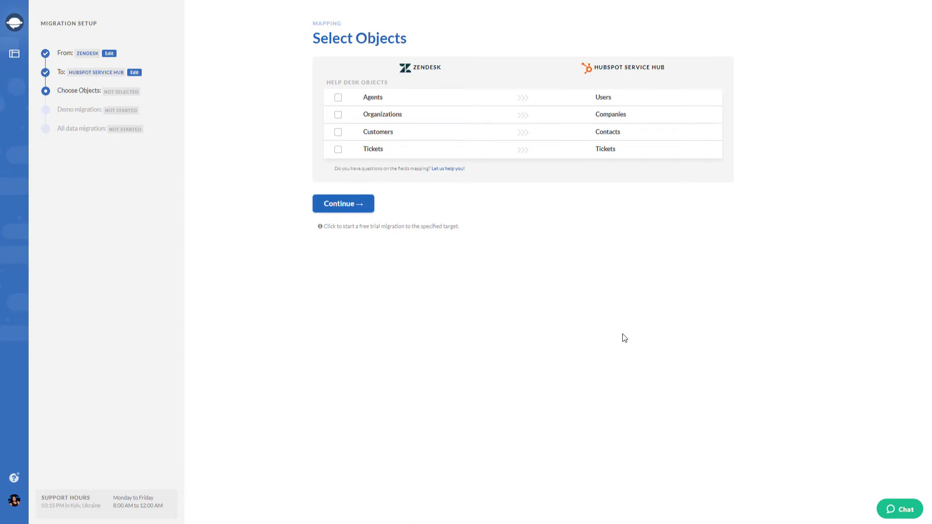
{"action": "left_click", "coordinate": [338, 97]}
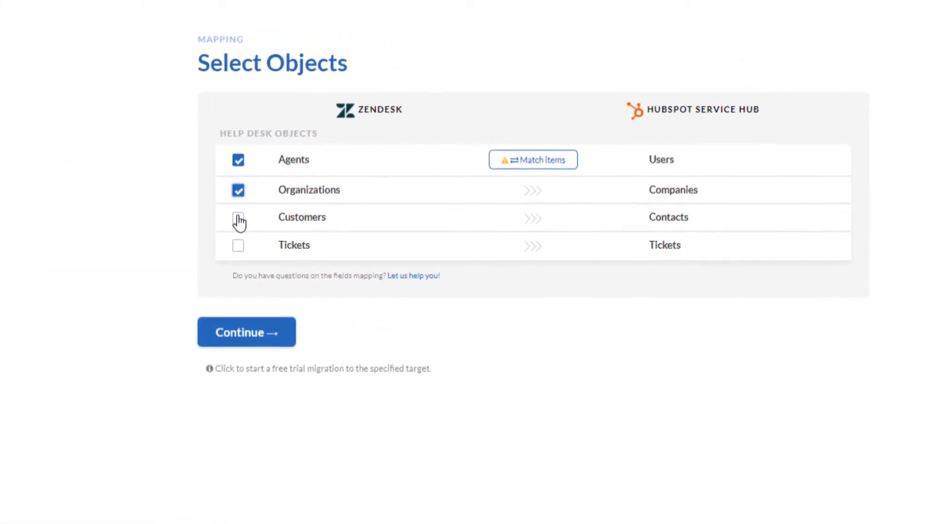
{"action": "left_click", "coordinate": [238, 218]}
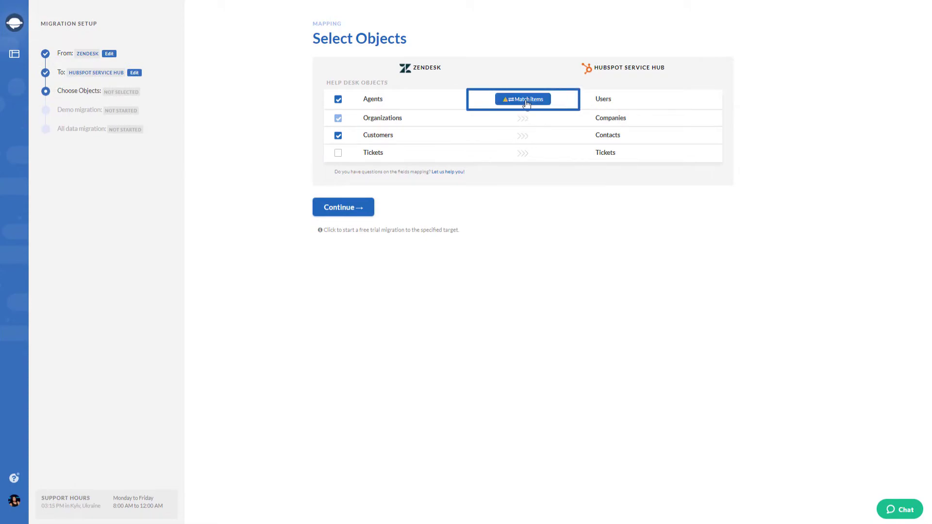
{"action": "left_click", "coordinate": [522, 99]}
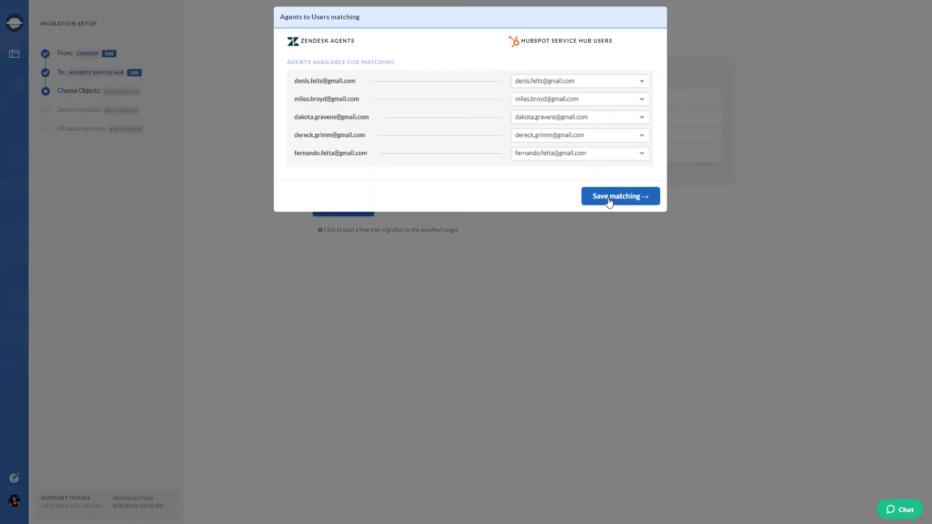
- Save agent matching and ticket field mapping; include tickets, skip attachments, migrate call recordings
{"action": "left_click", "coordinate": [620, 196]}
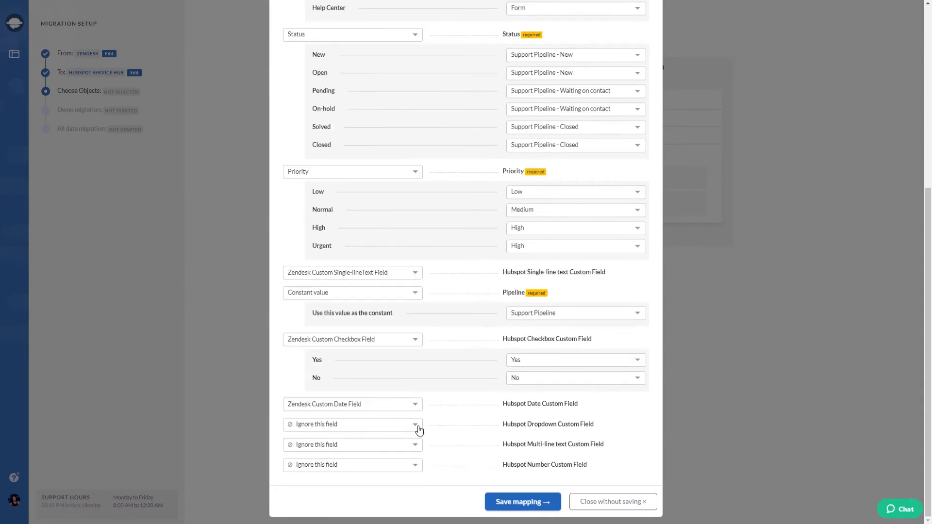
{"action": "left_click", "coordinate": [352, 425]}
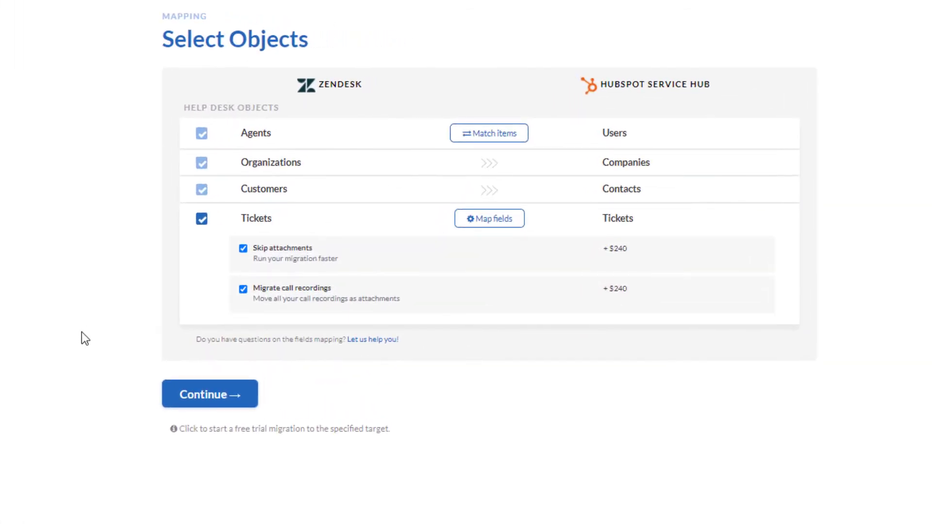
{"action": "left_click", "coordinate": [209, 394]}
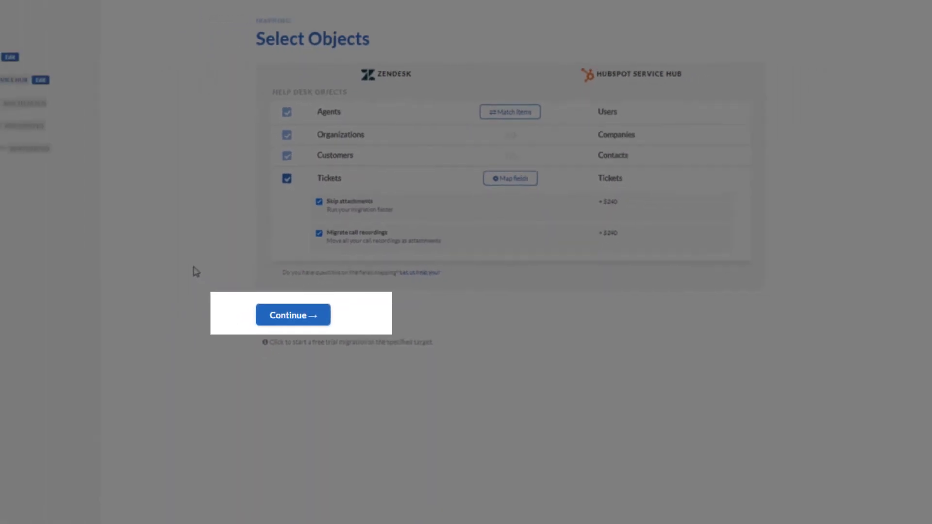
- Run the free demo migration and review the records report, $1,257 price breakdown and support plans
{"action": "left_click", "coordinate": [292, 315]}
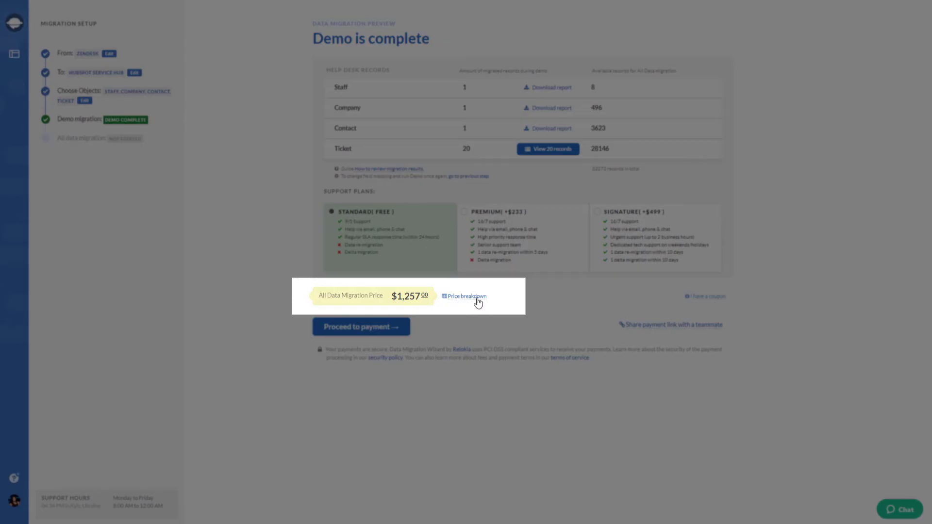
{"action": "left_click", "coordinate": [466, 296]}
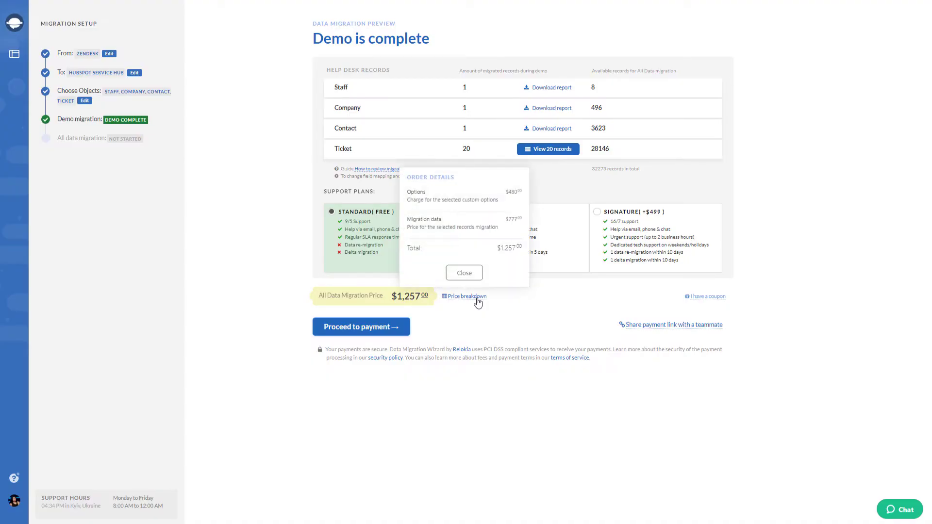
{"action": "left_click", "coordinate": [464, 273]}
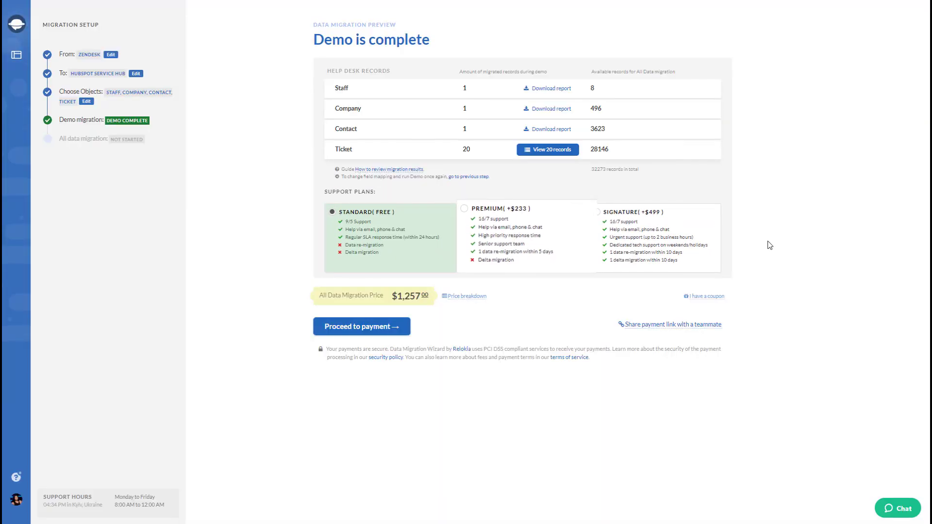
{"action": "left_click", "coordinate": [504, 209]}
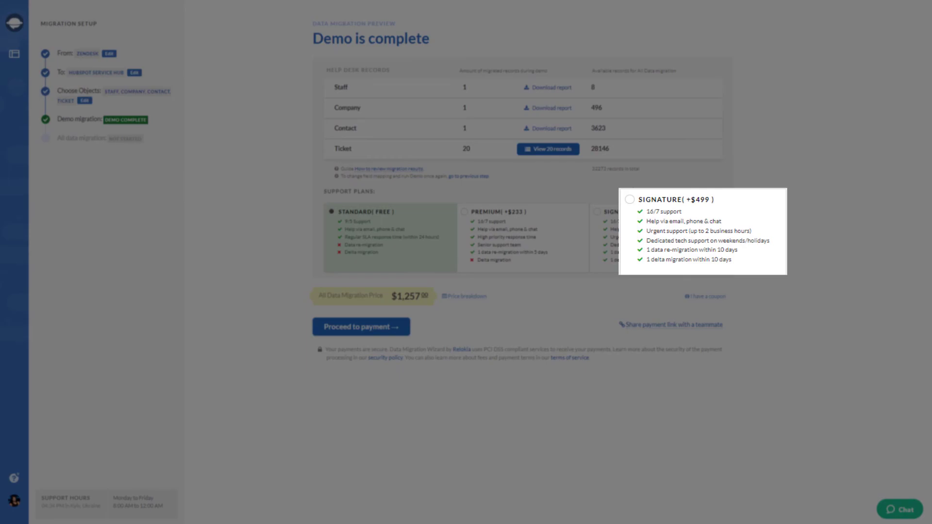
{"action": "mouse_move", "coordinate": [771, 245]}
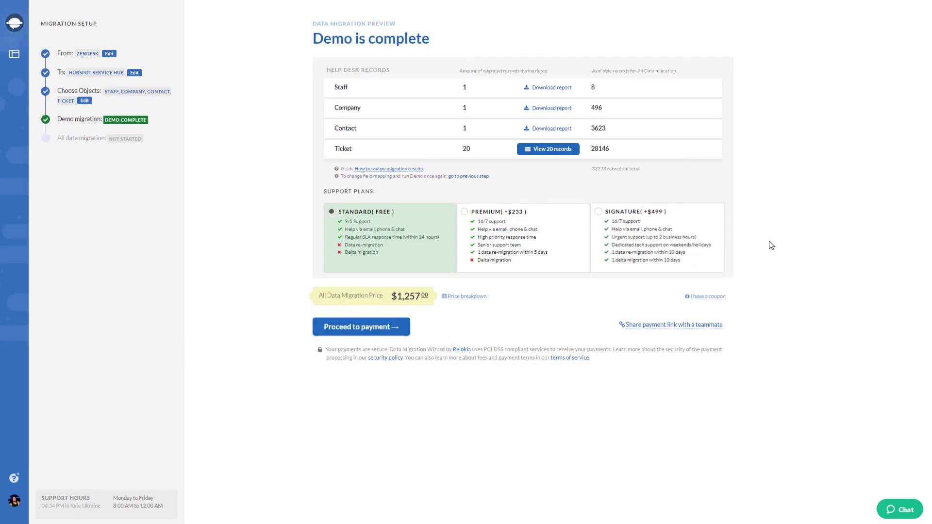